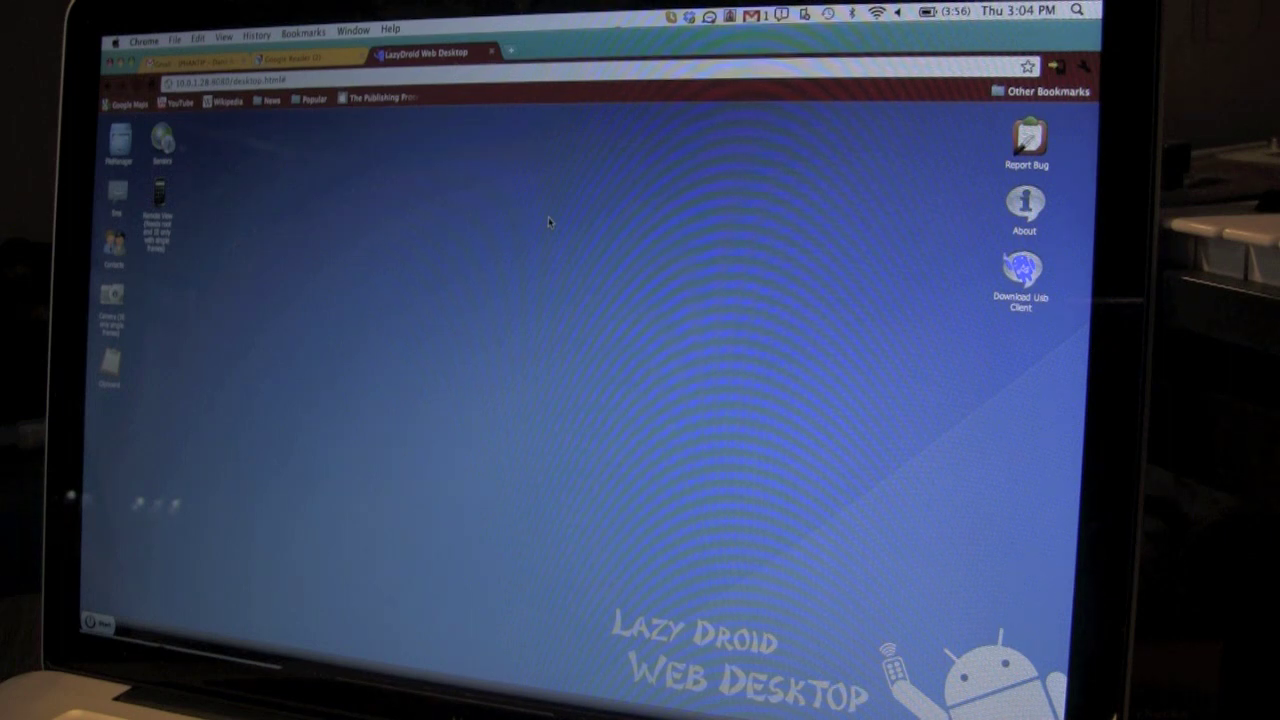
pyautogui.moveTo(648, 204)
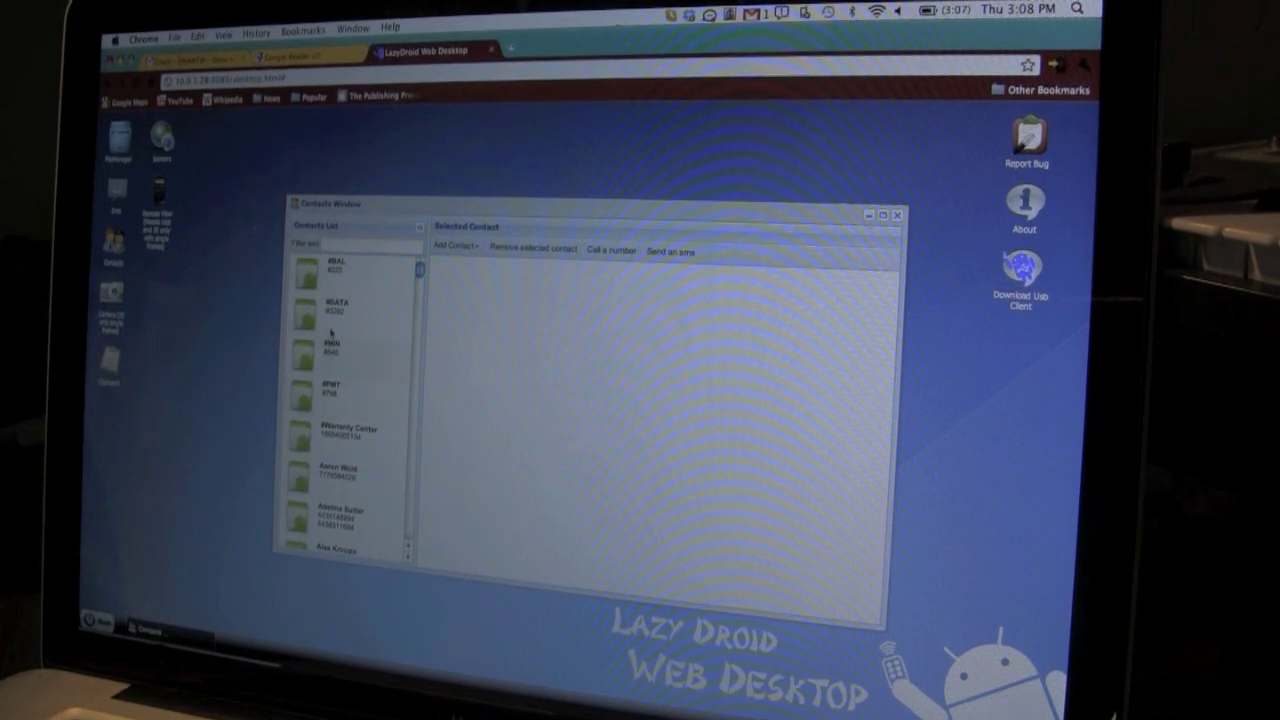
# Select a contact from the Contacts List to show its name and phone number under Selected Contact.
pyautogui.click(340, 392)
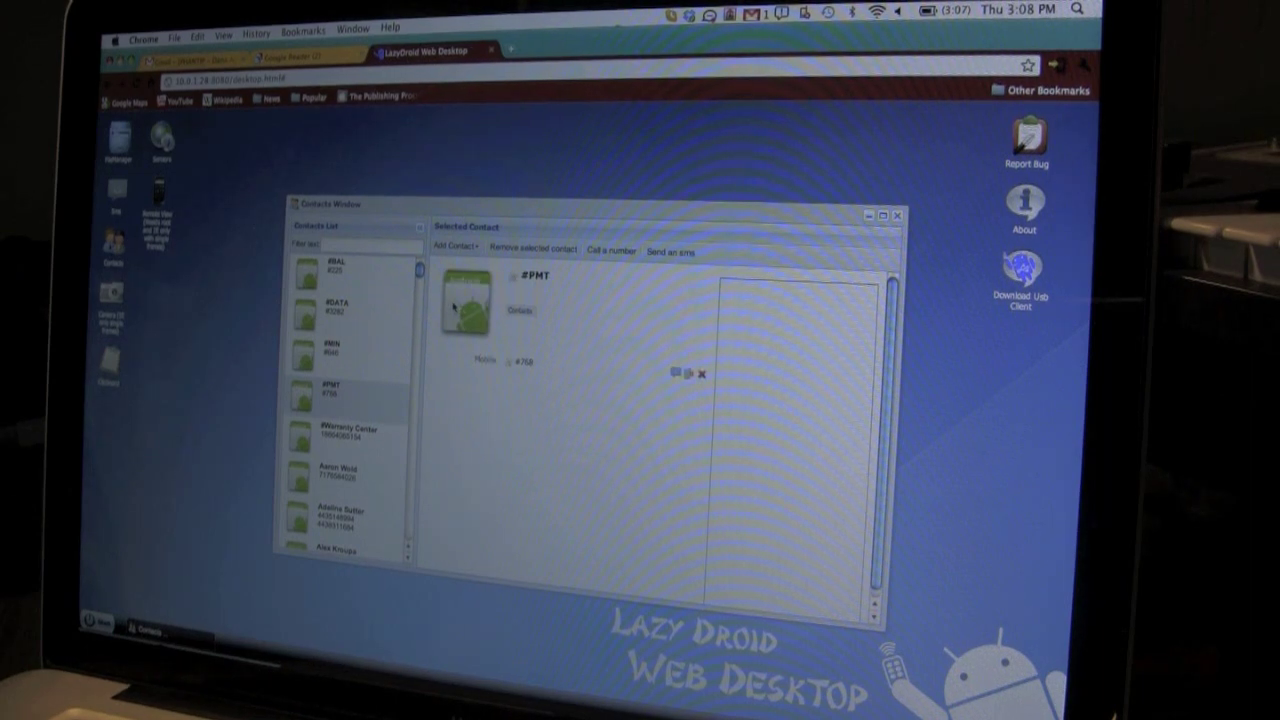
pyautogui.moveTo(700, 388)
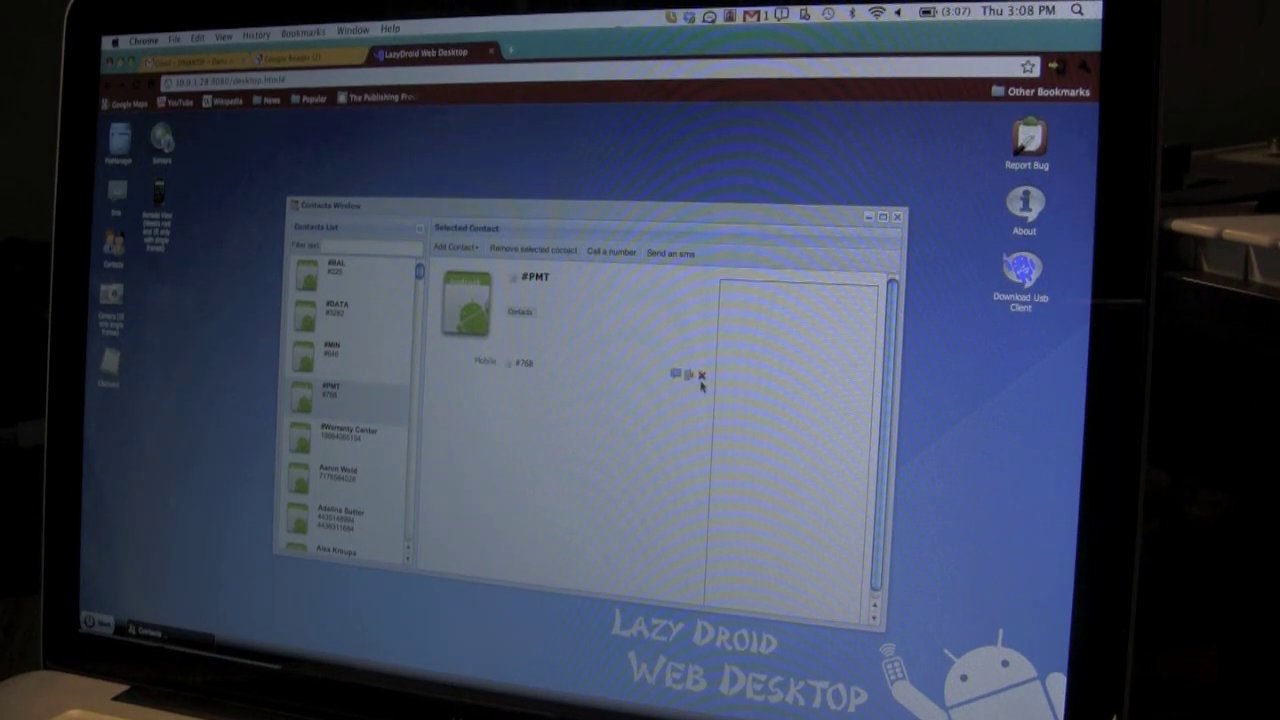